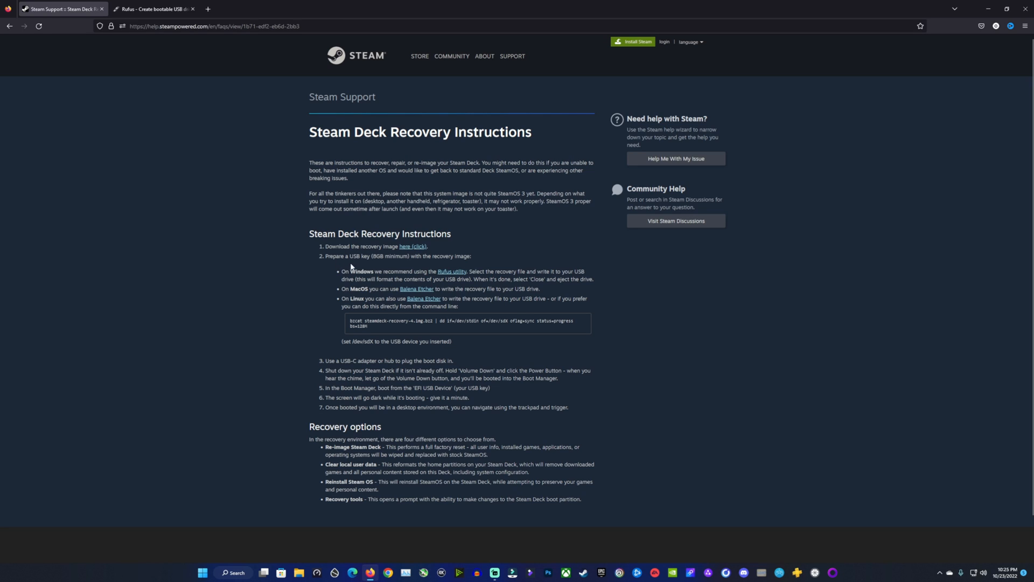
mouse_move(455, 267)
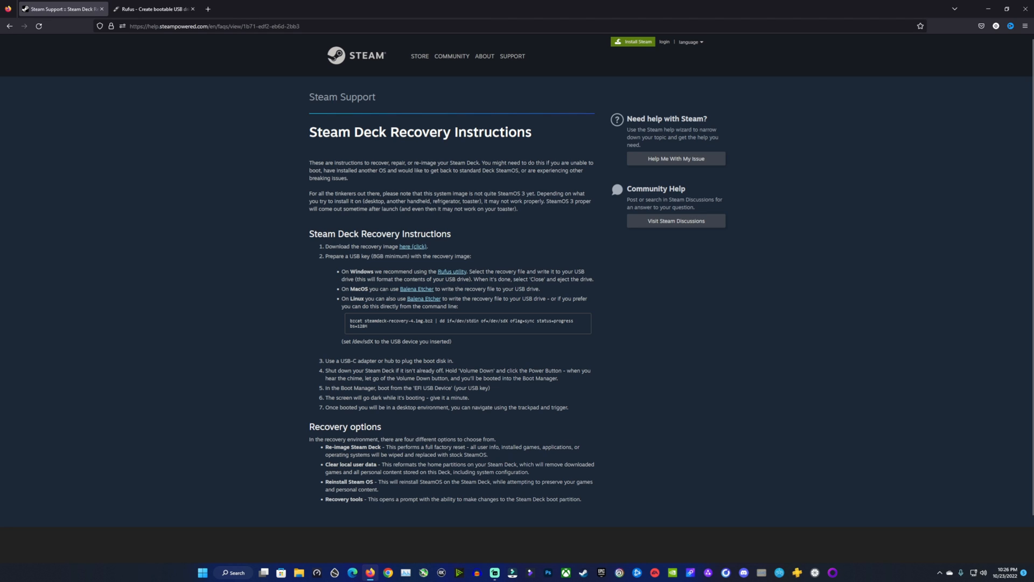
mouse_move(390, 314)
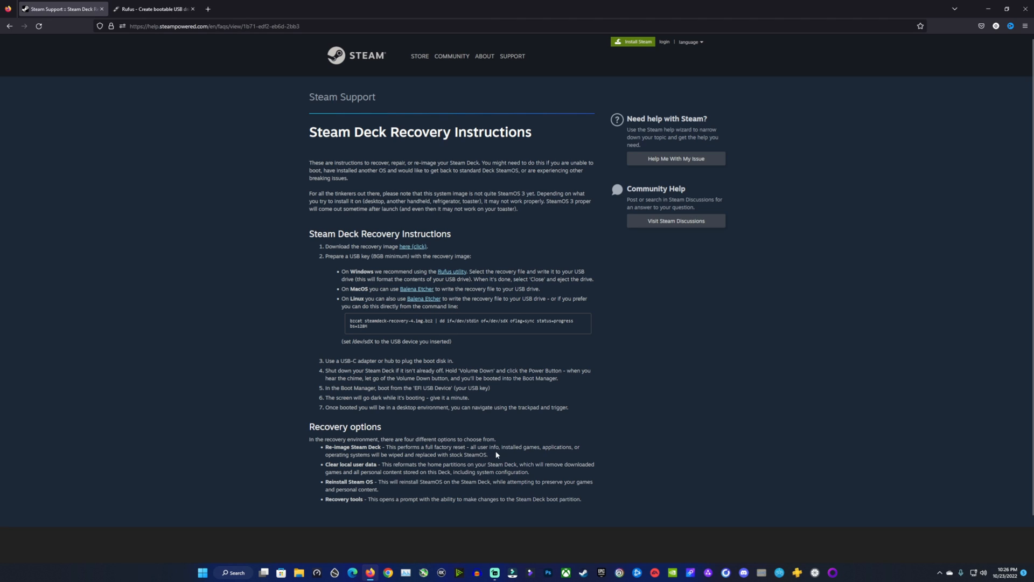
mouse_move(423, 463)
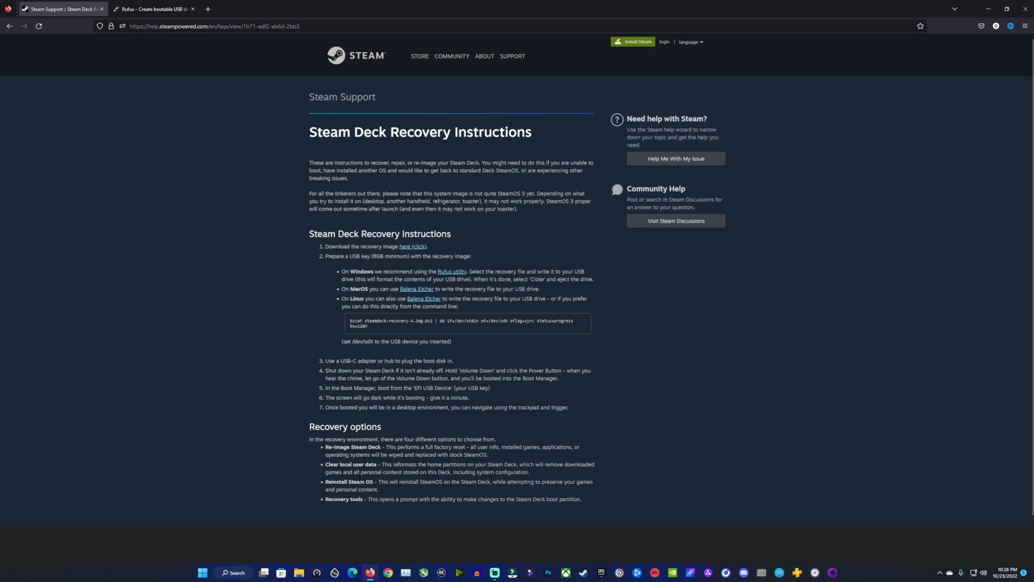
mouse_move(384, 491)
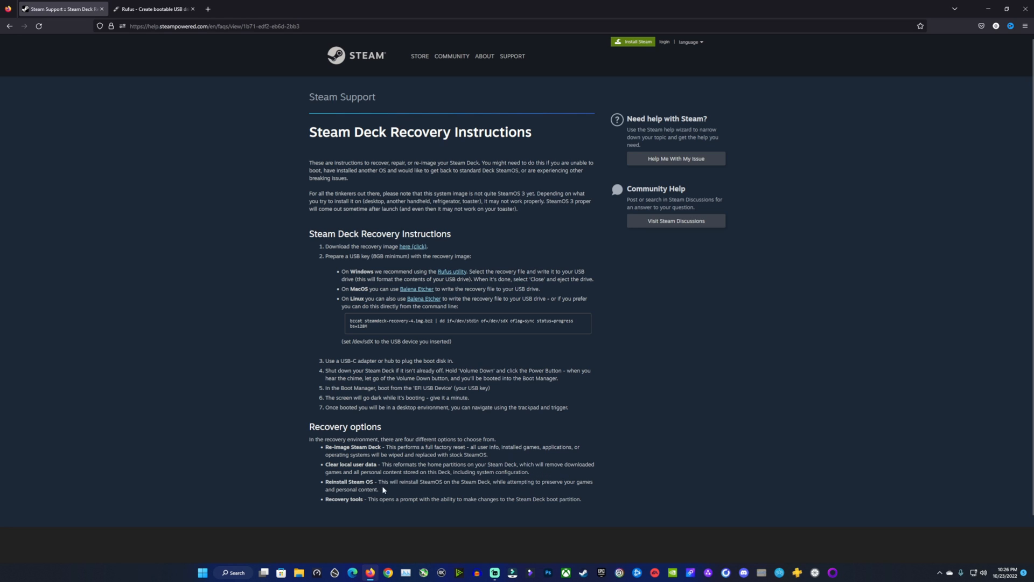
mouse_move(501, 490)
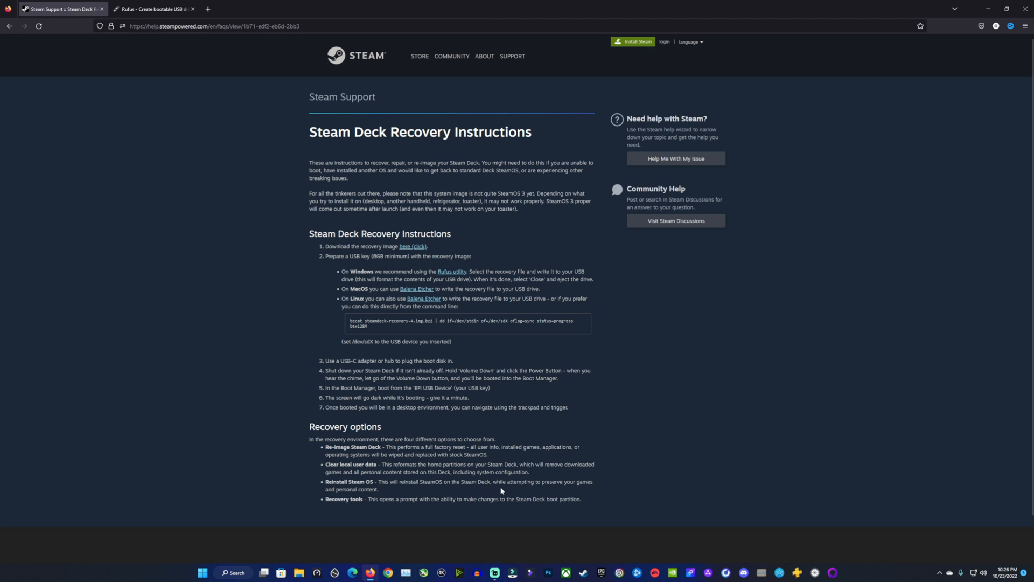
mouse_move(419, 507)
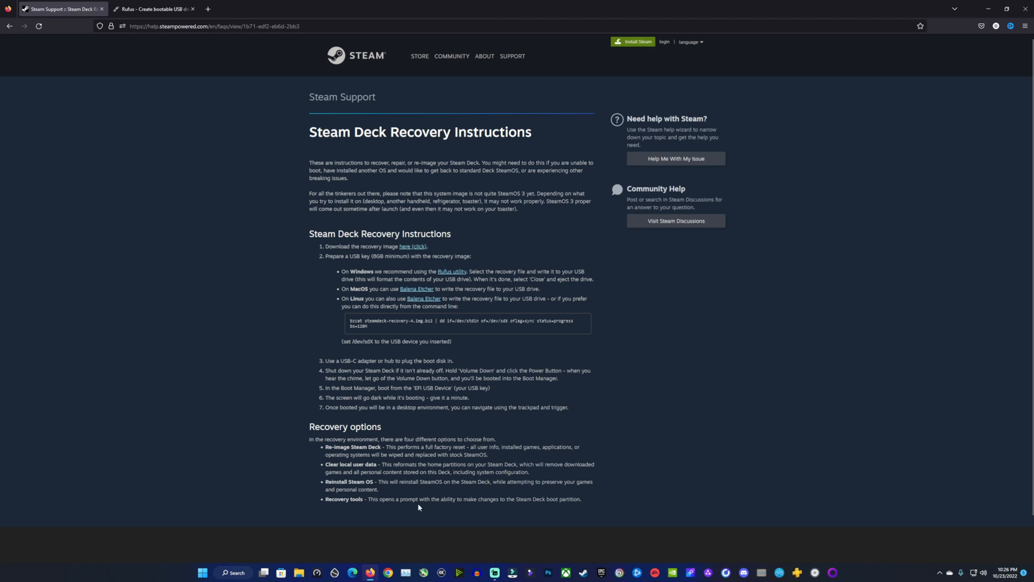
mouse_move(104, 268)
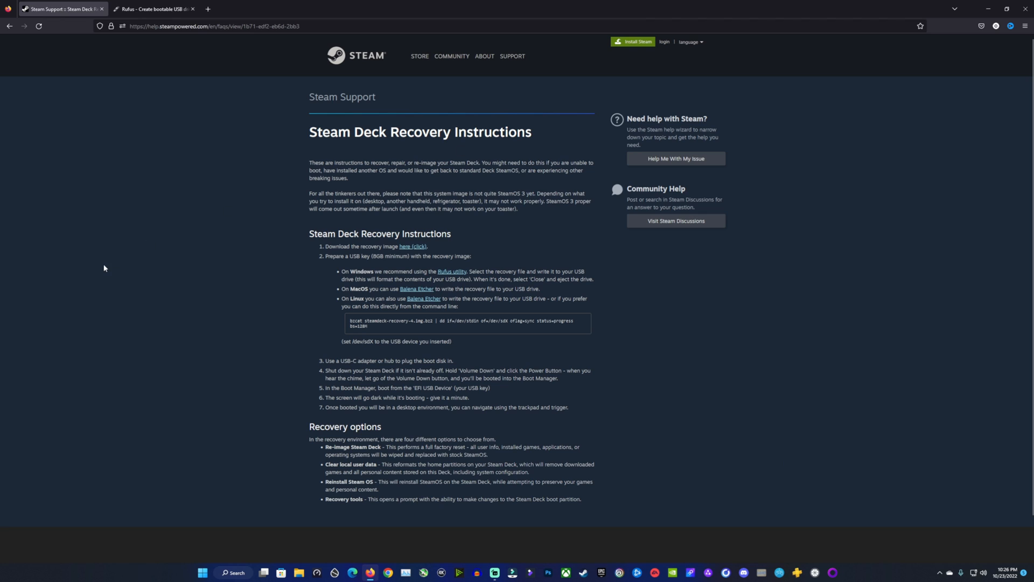
Reach the SteamOS download page, agree to the Steam EULA and start downloading the SteamOS Steam Deck Image
left_click(152, 8)
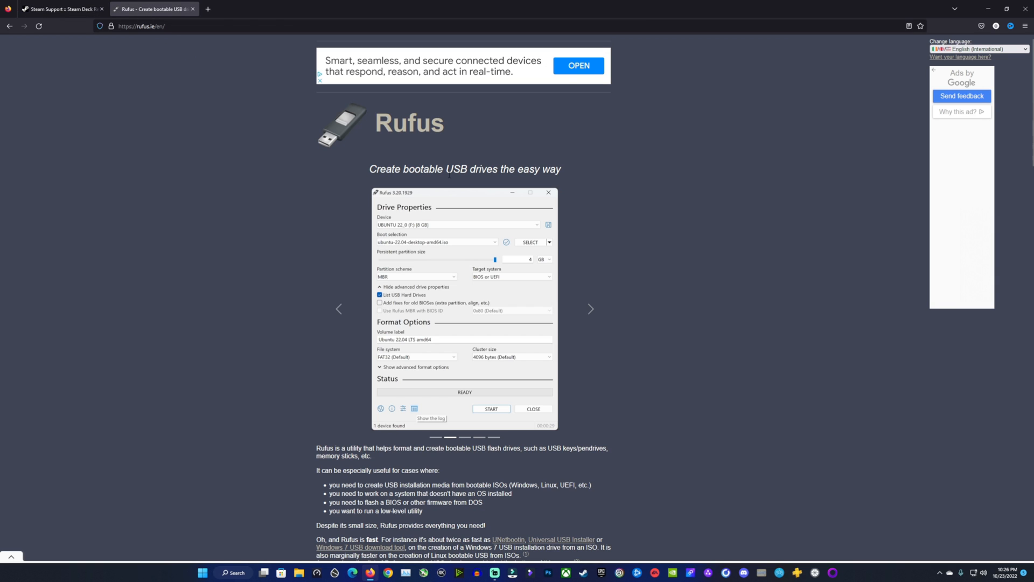
scroll("down", 3)
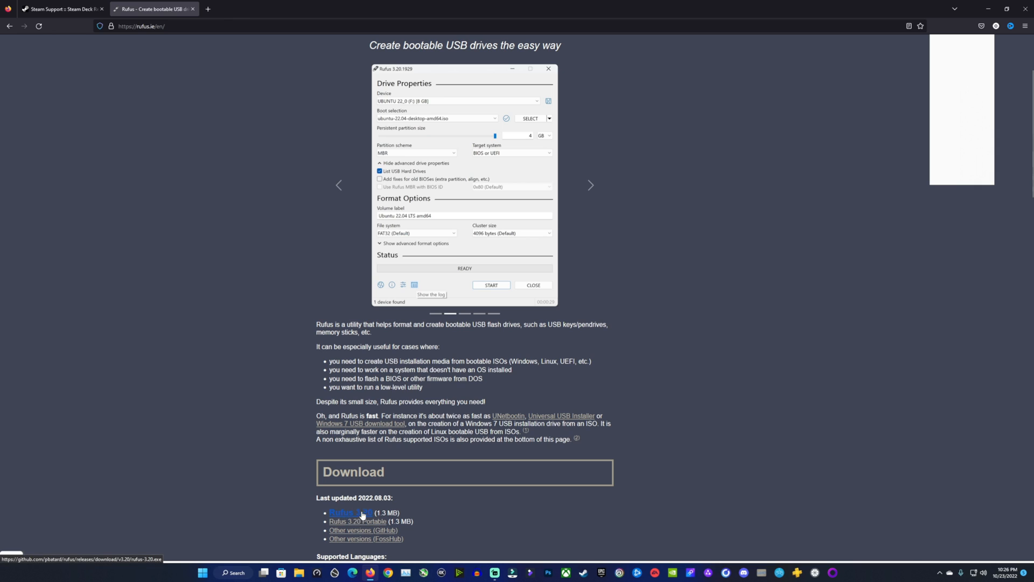
mouse_move(205, 472)
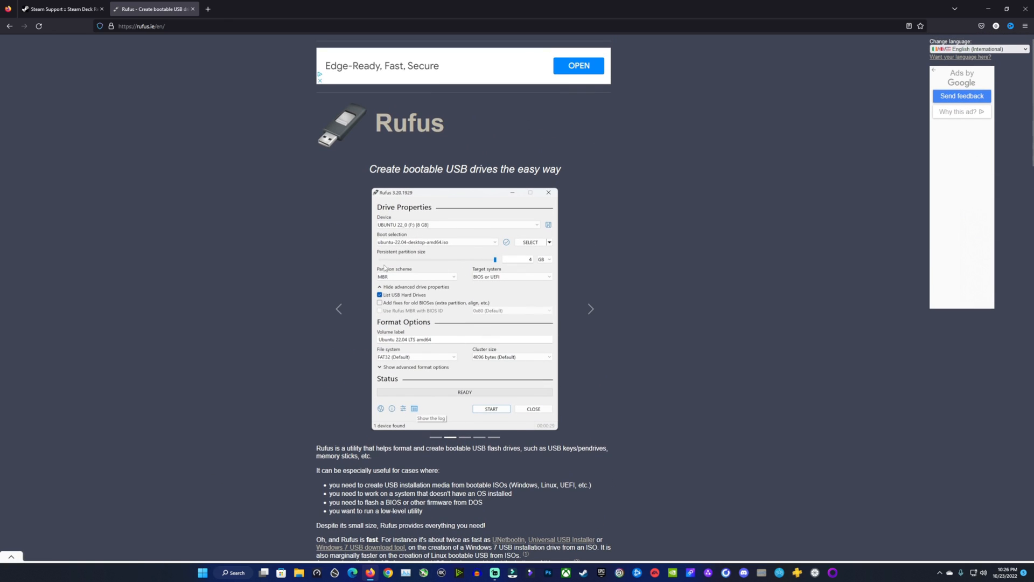
mouse_move(291, 261)
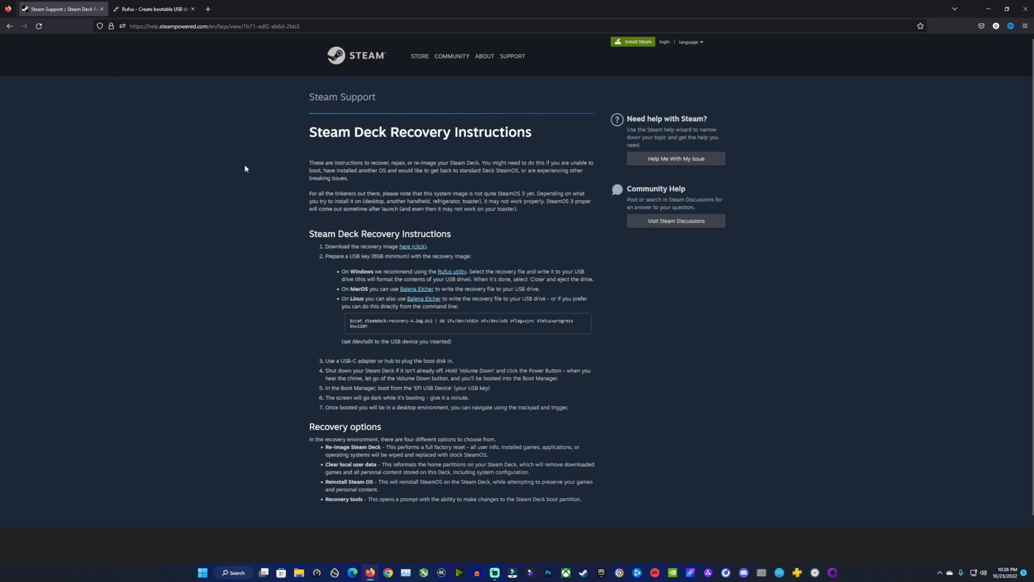
left_click(412, 246)
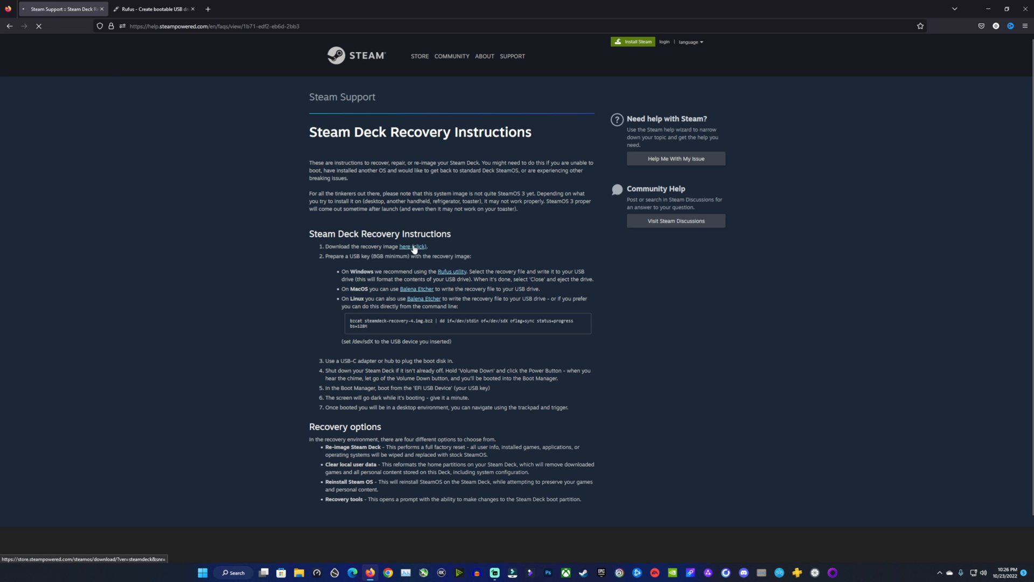
left_click(413, 246)
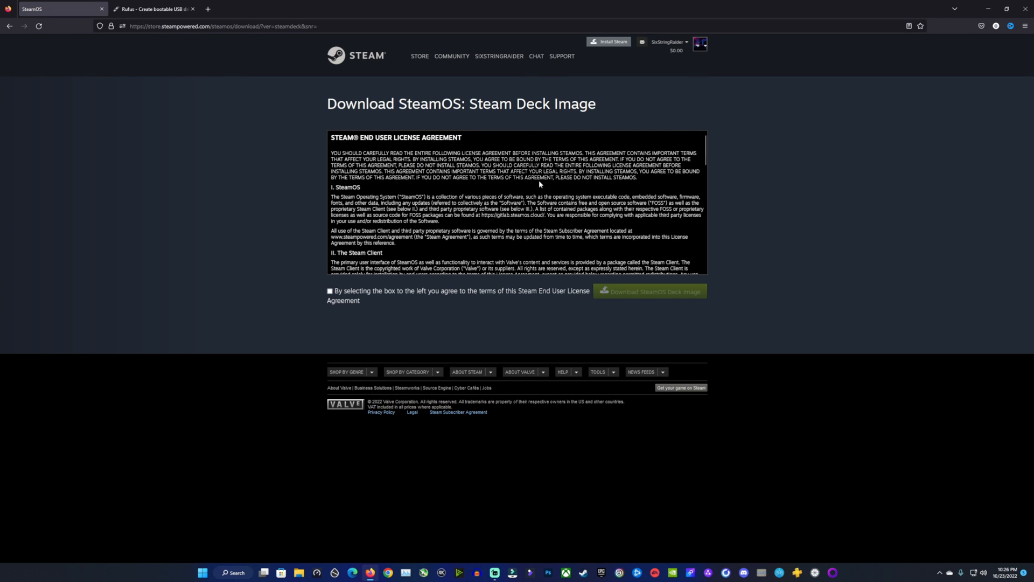
left_click(330, 291)
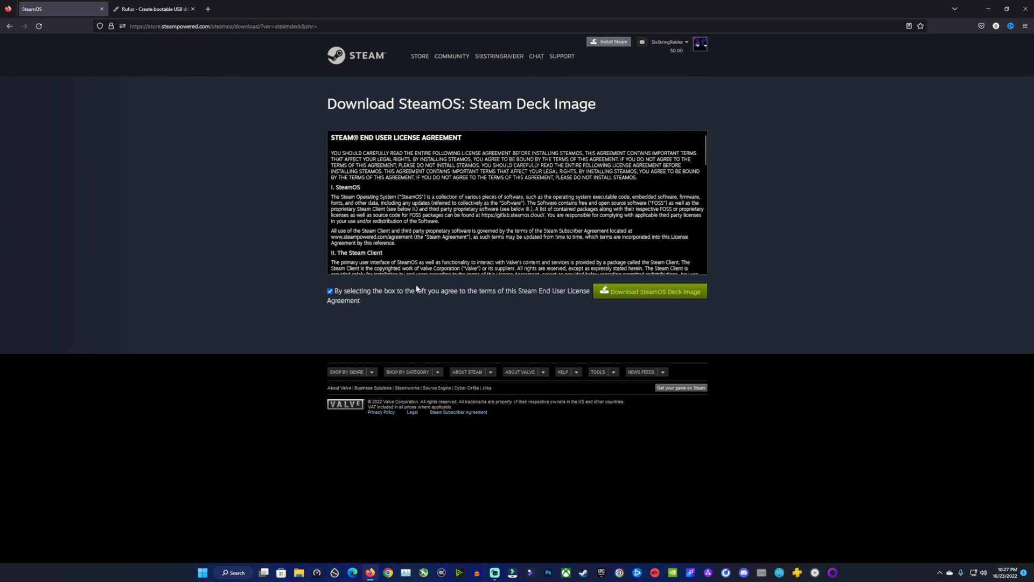
left_click(648, 291)
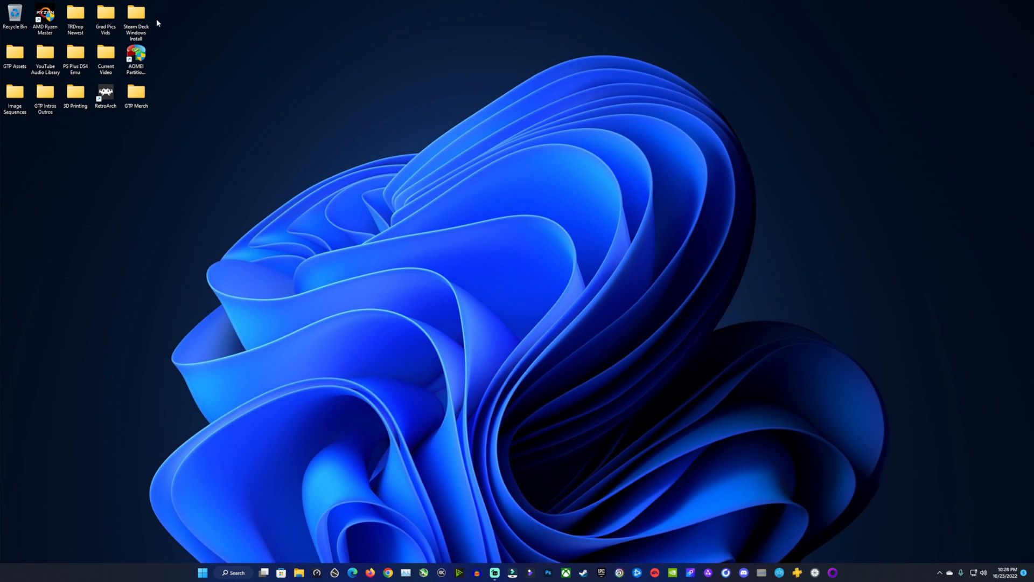
Launch rufus-3.20 from the Steam Deck Windows Install desktop folder
double_click(136, 12)
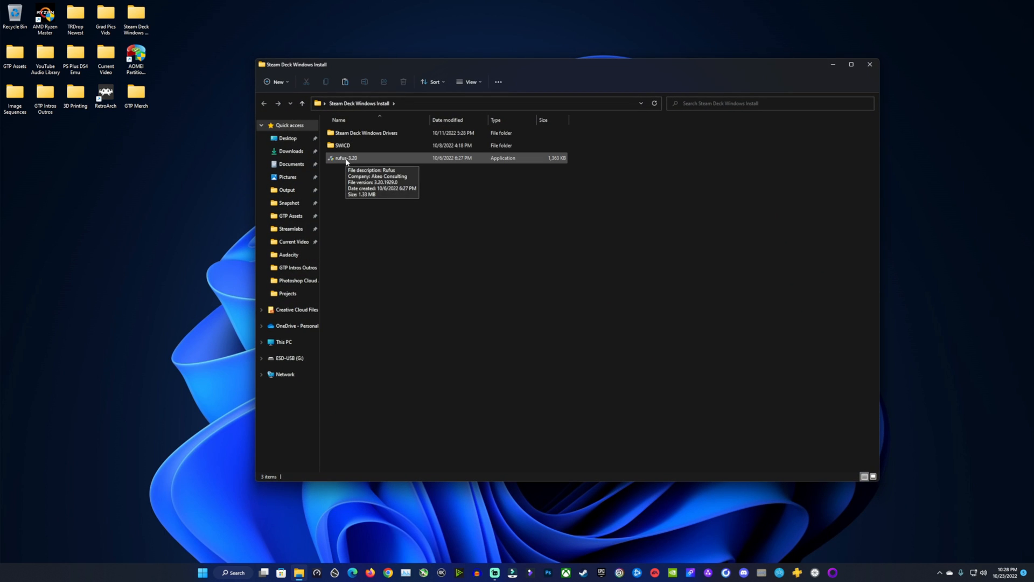
double_click(346, 158)
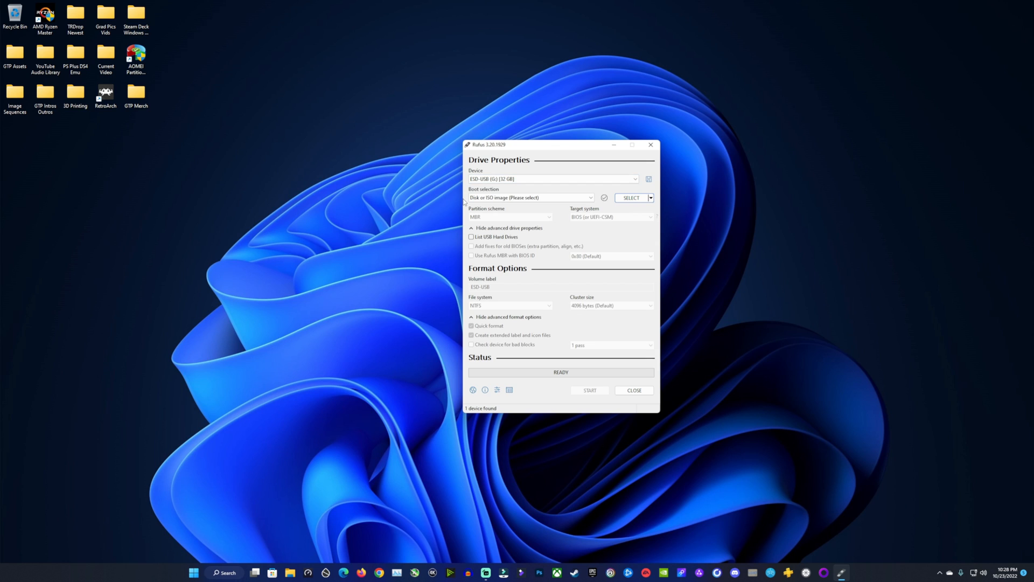
mouse_move(695, 229)
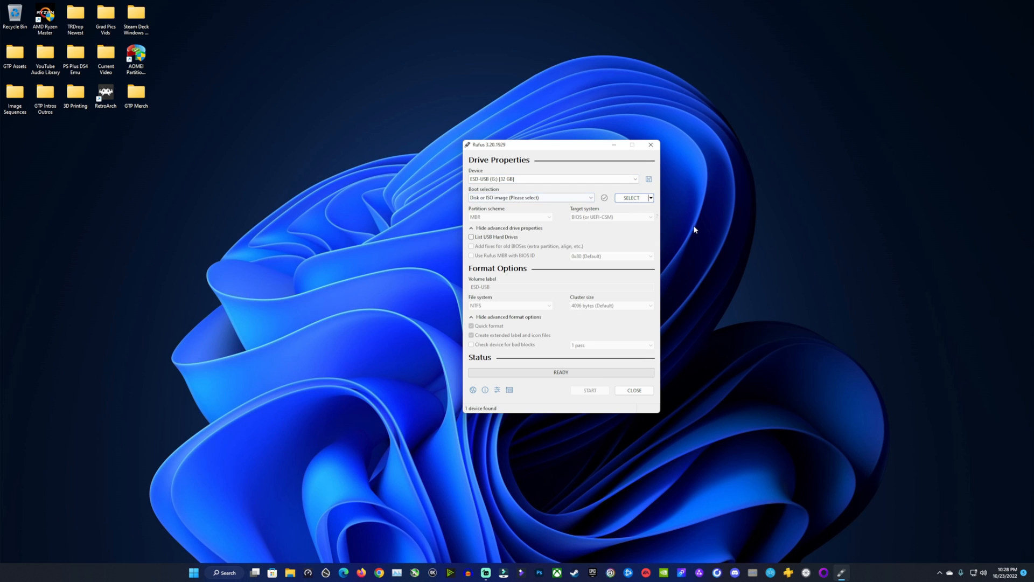
Choose the steamdeck-recovery .img.bz2 file as the boot selection for the 32 GB ESD-USB drive
left_click(630, 198)
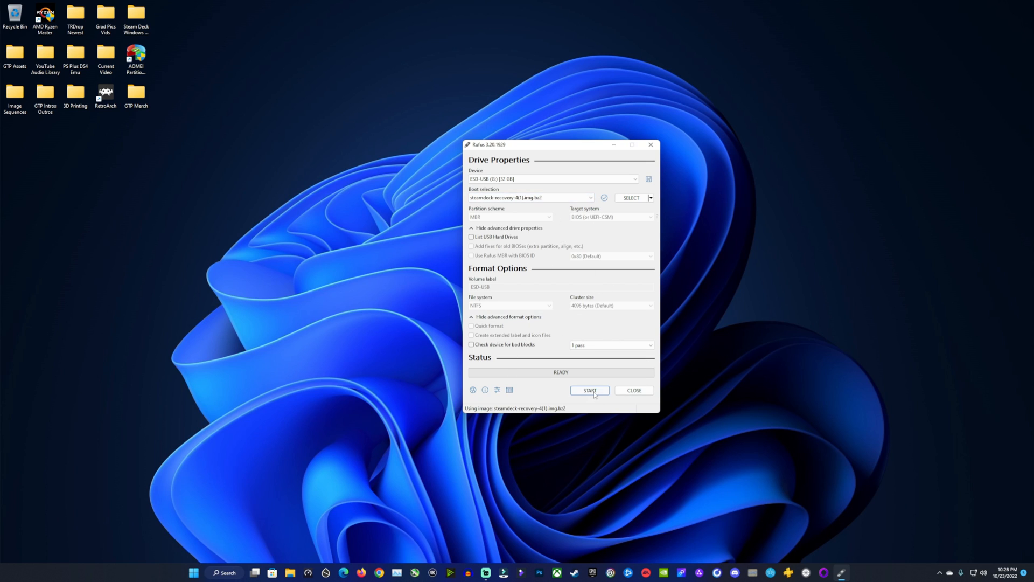
Start writing the image to the USB drive and confirm the data-destruction warning
left_click(589, 390)
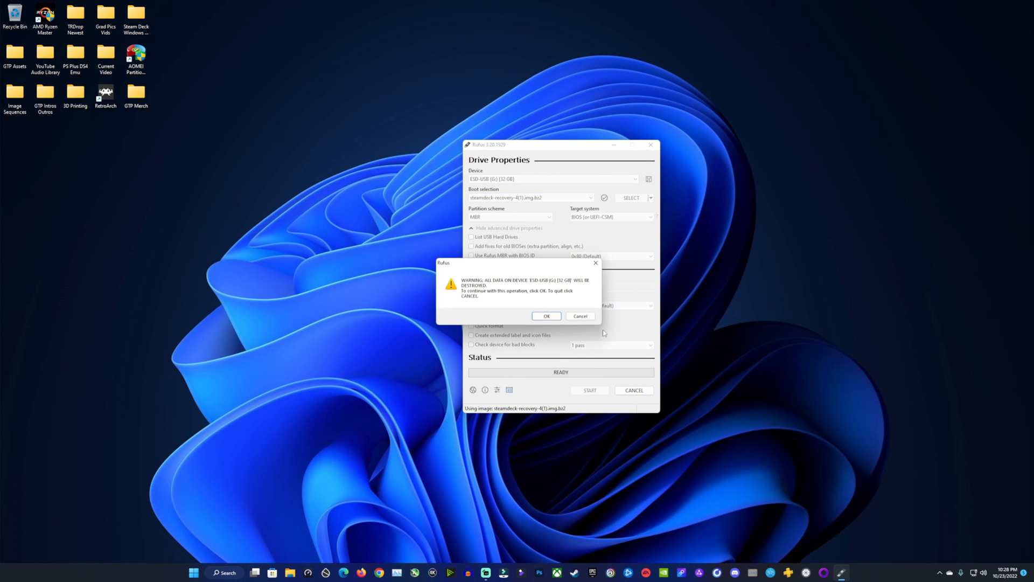
mouse_move(524, 305)
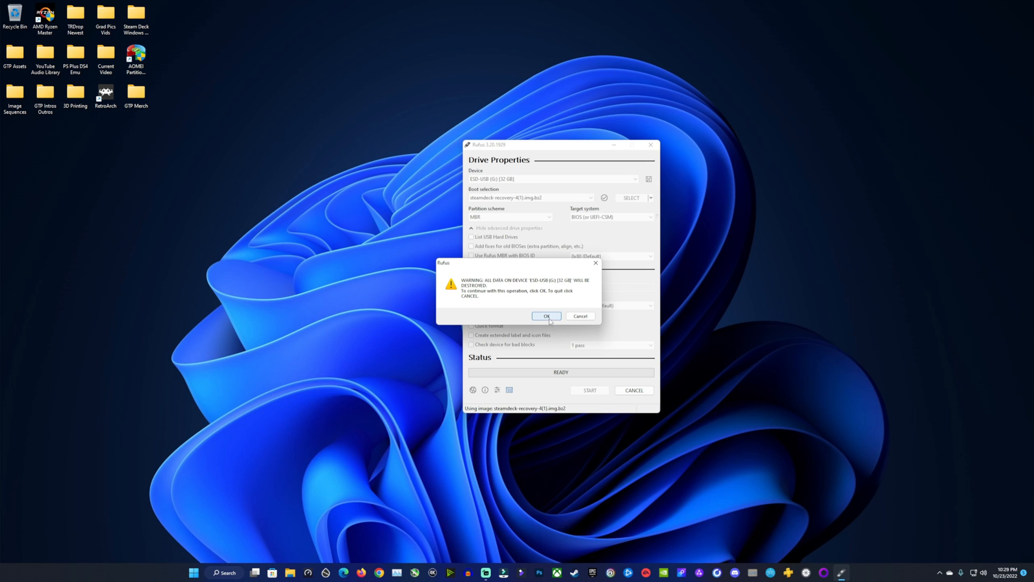
left_click(545, 315)
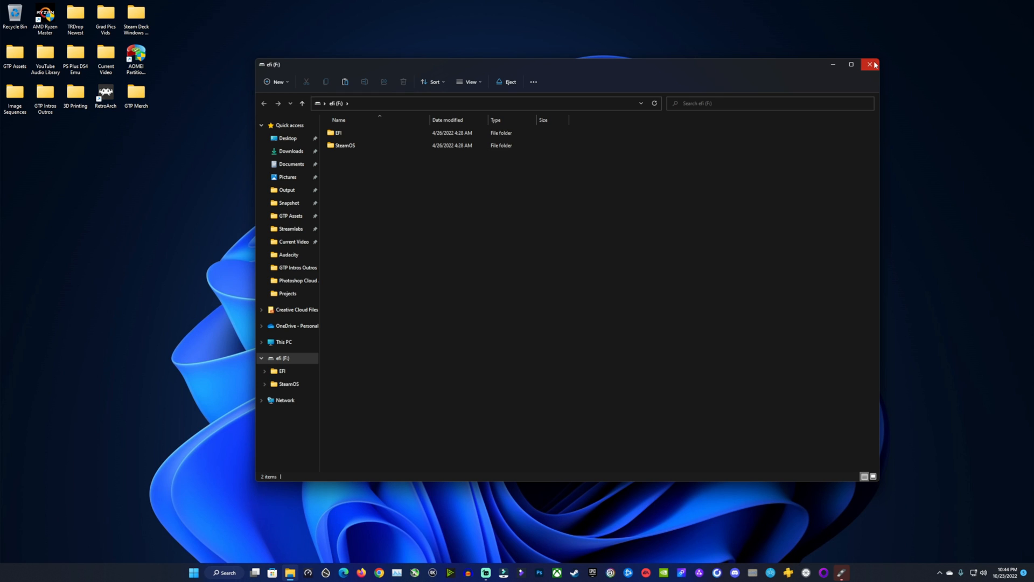
mouse_move(871, 64)
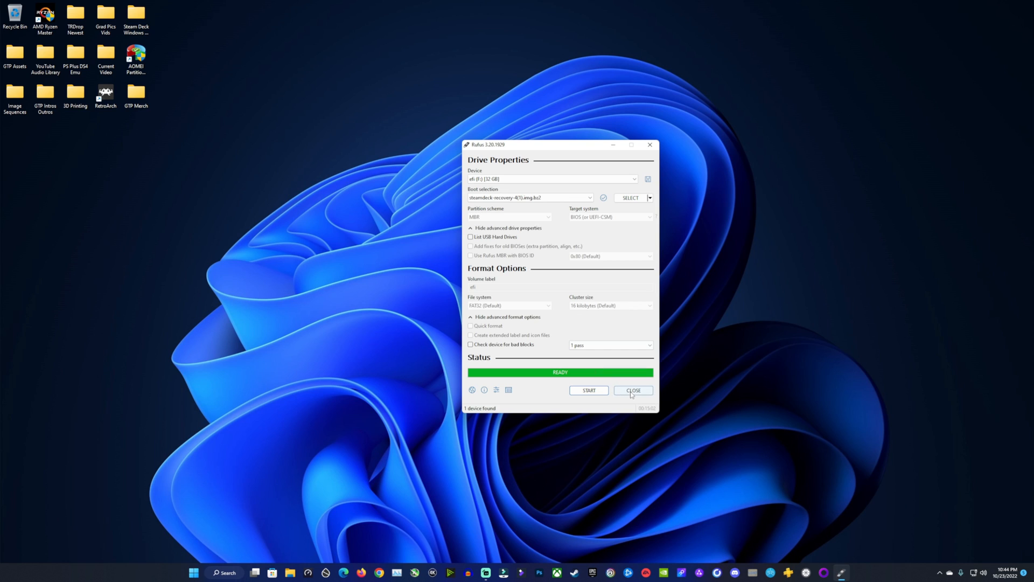
Exit Rufus now that the recovery USB with EFI and SteamOS folders is written
left_click(632, 390)
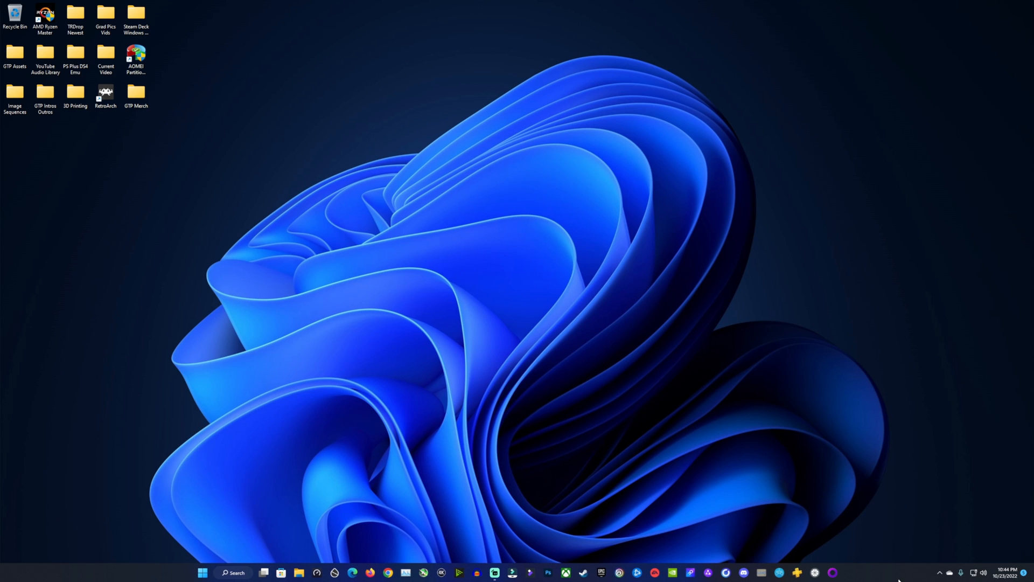